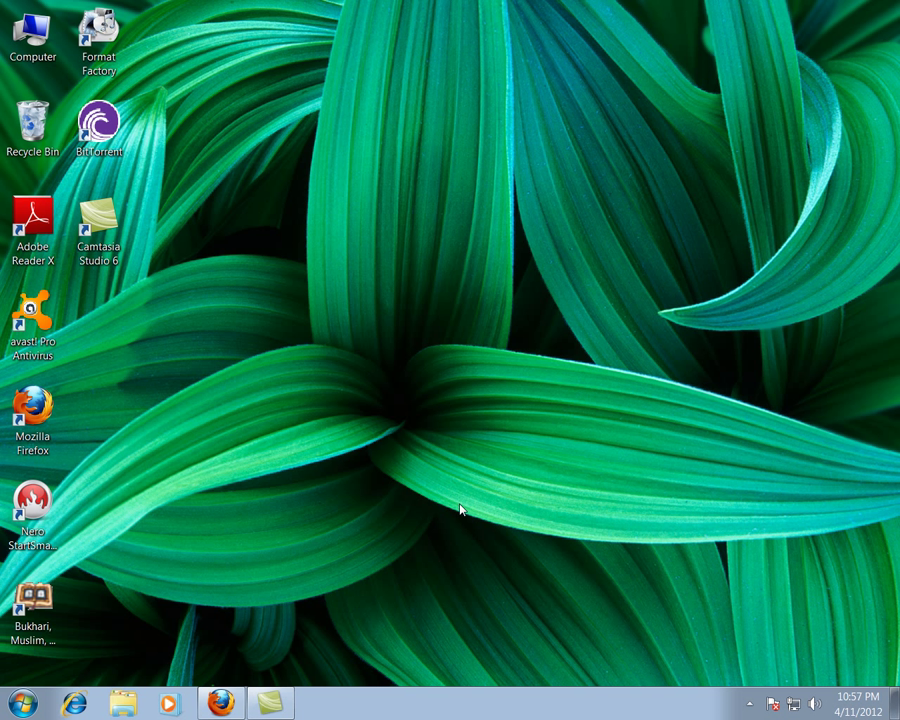
mouse_move(227, 667)
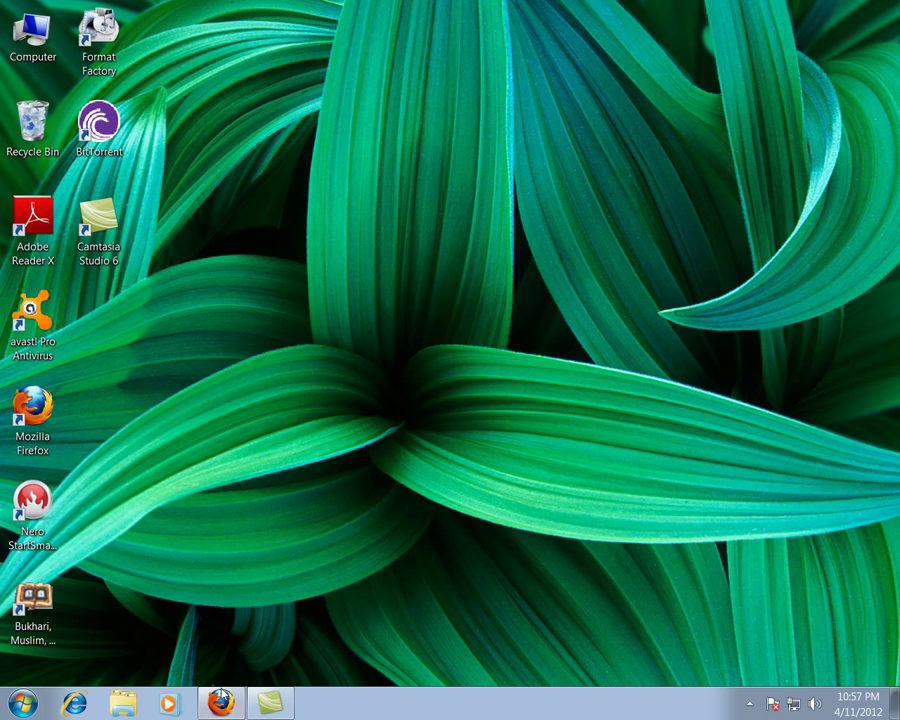
Restore the Firefox window showing the Gmail inbox from the taskbar
left_click(219, 703)
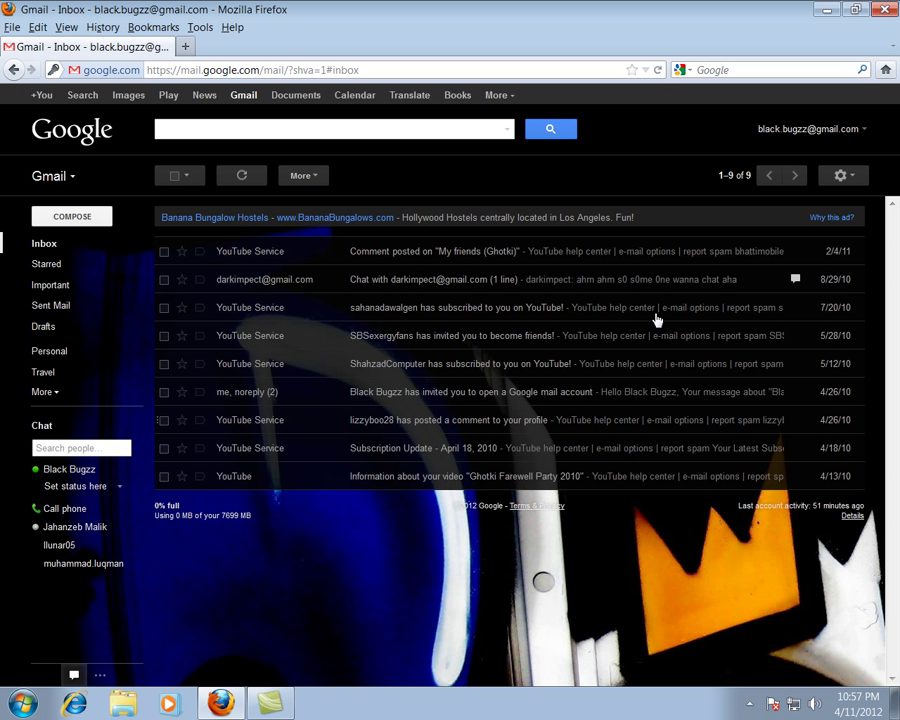
Go to Gmail Settings from the gear menu and switch to the Labs tab
left_click(840, 175)
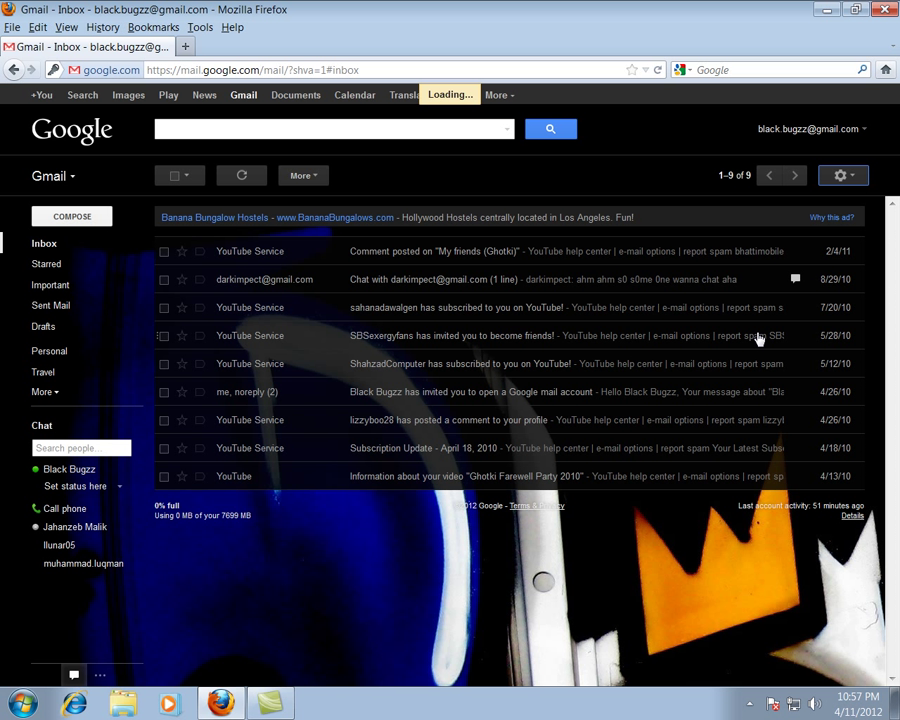
left_click(841, 175)
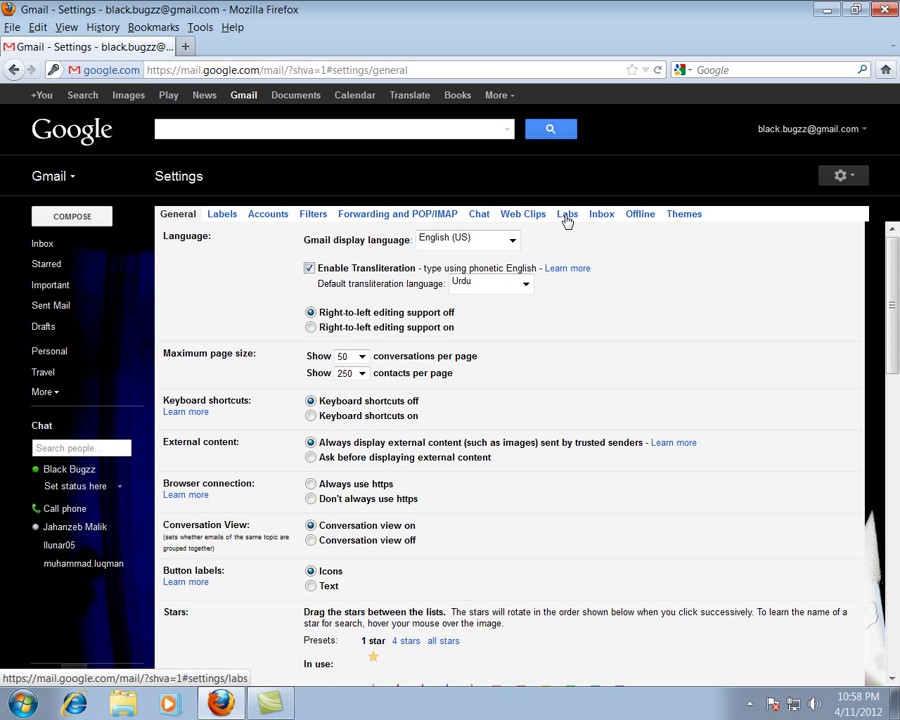
mouse_move(540, 259)
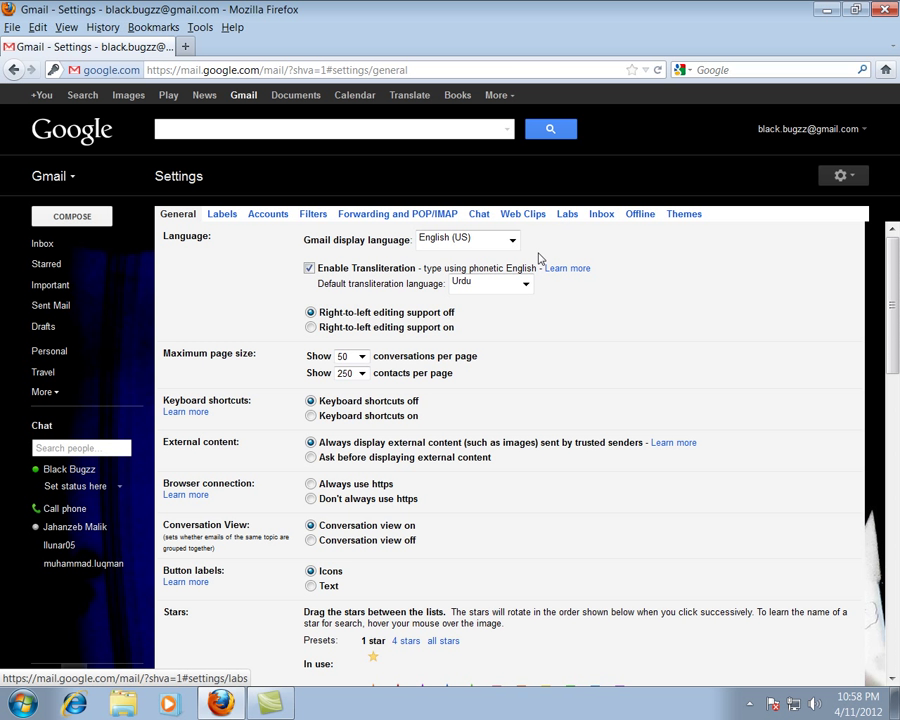
left_click(567, 213)
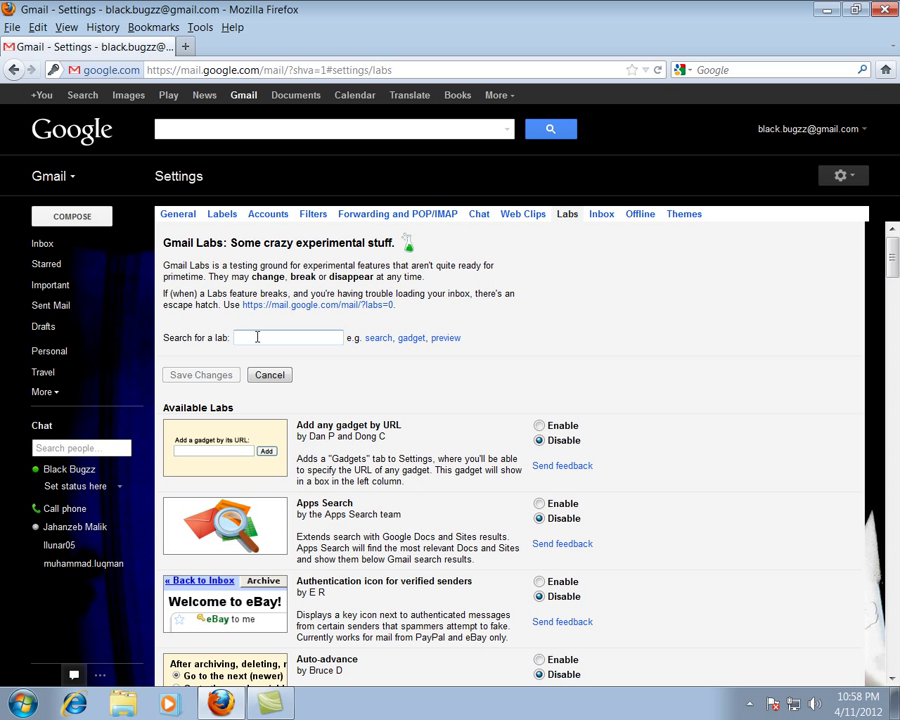
Search labs for 'sms', enable SMS (text messaging) in Chat, and save changes
type("sms")
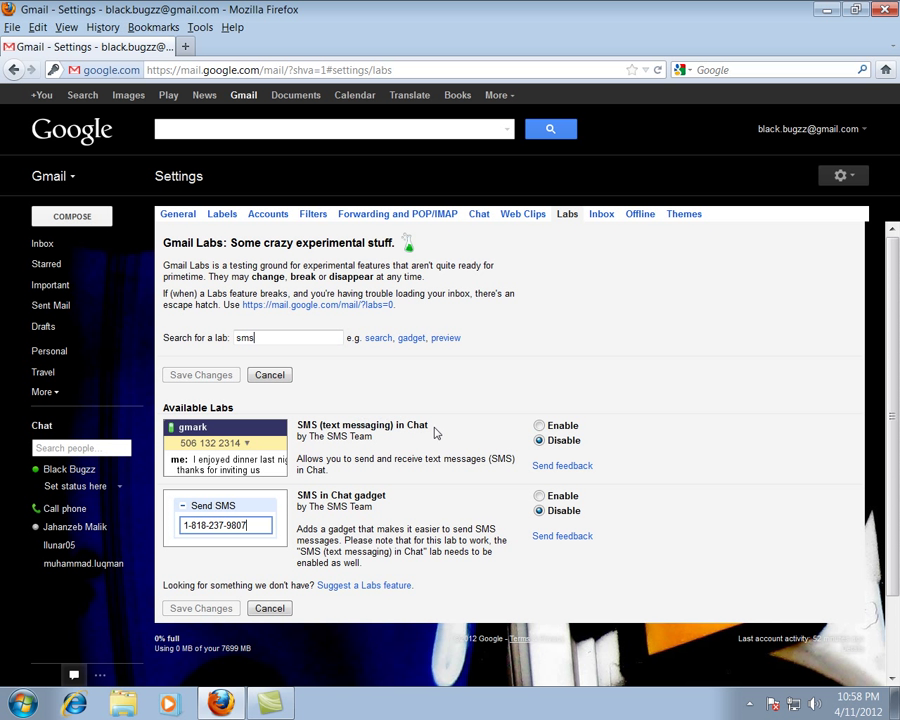
left_click(539, 425)
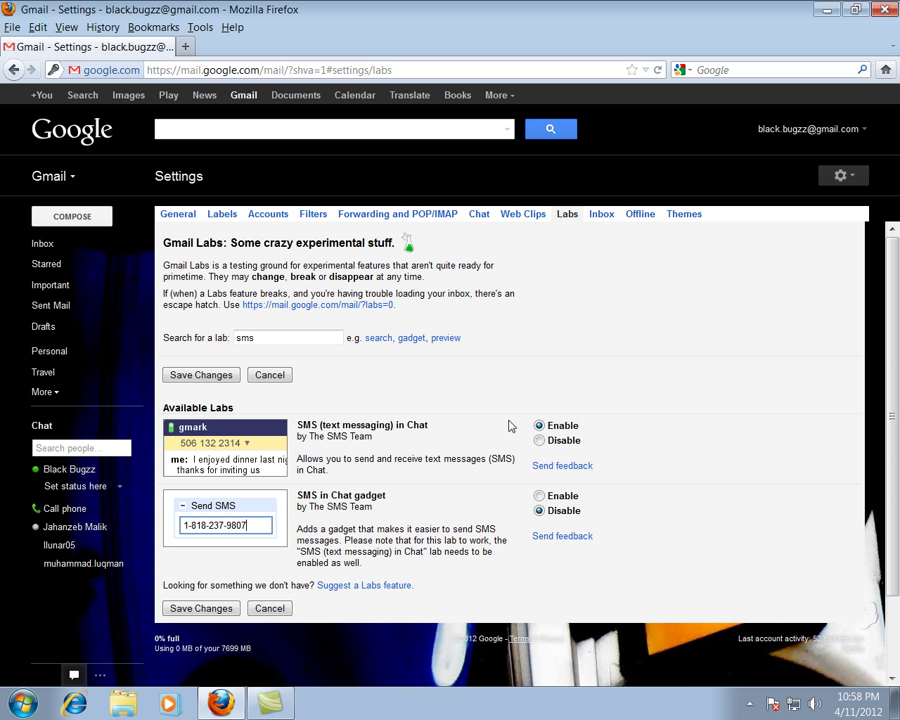
left_click(200, 374)
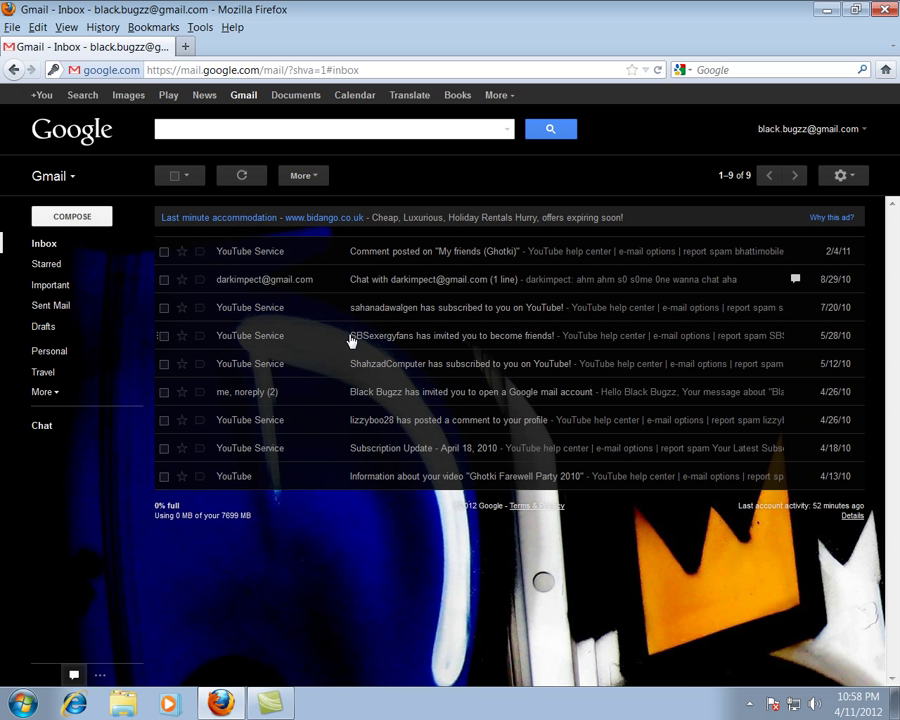
Search the chat panel for 123456789 and choose Send SMS
left_click(42, 425)
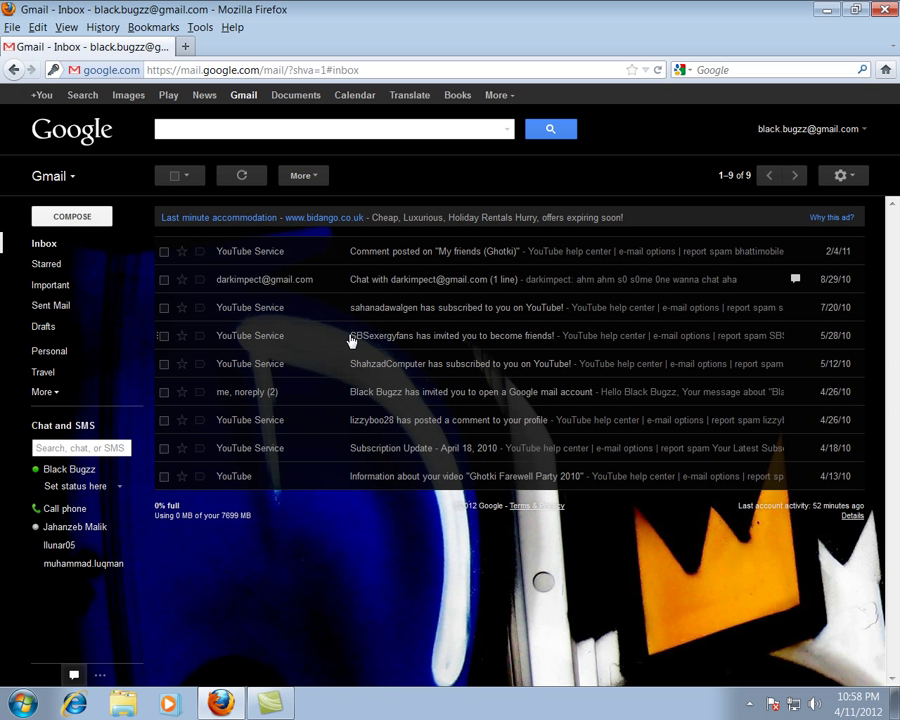
mouse_move(143, 365)
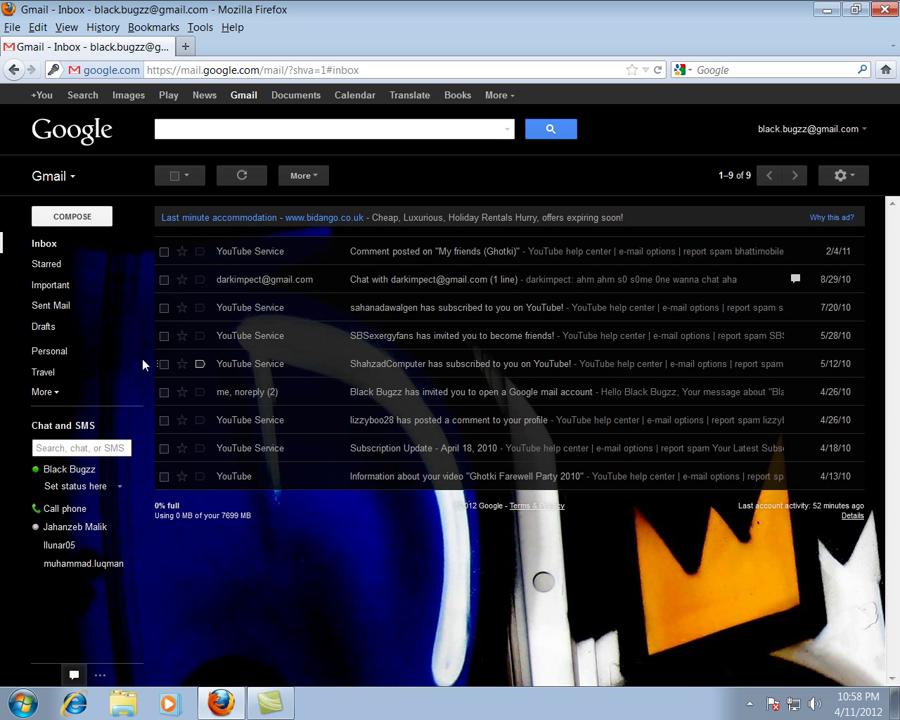
left_click(80, 447)
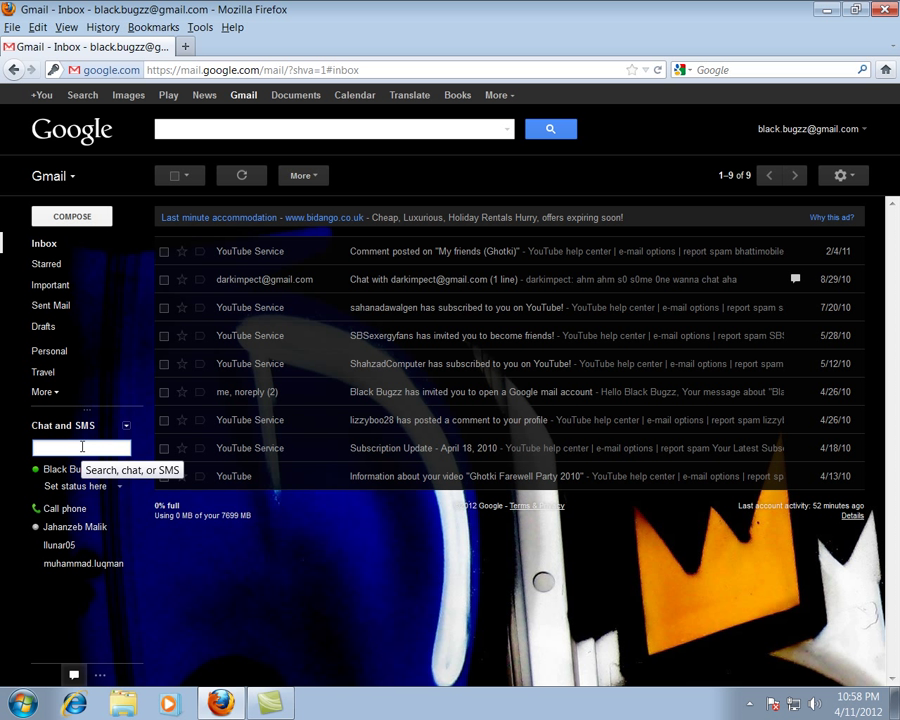
type("123456789")
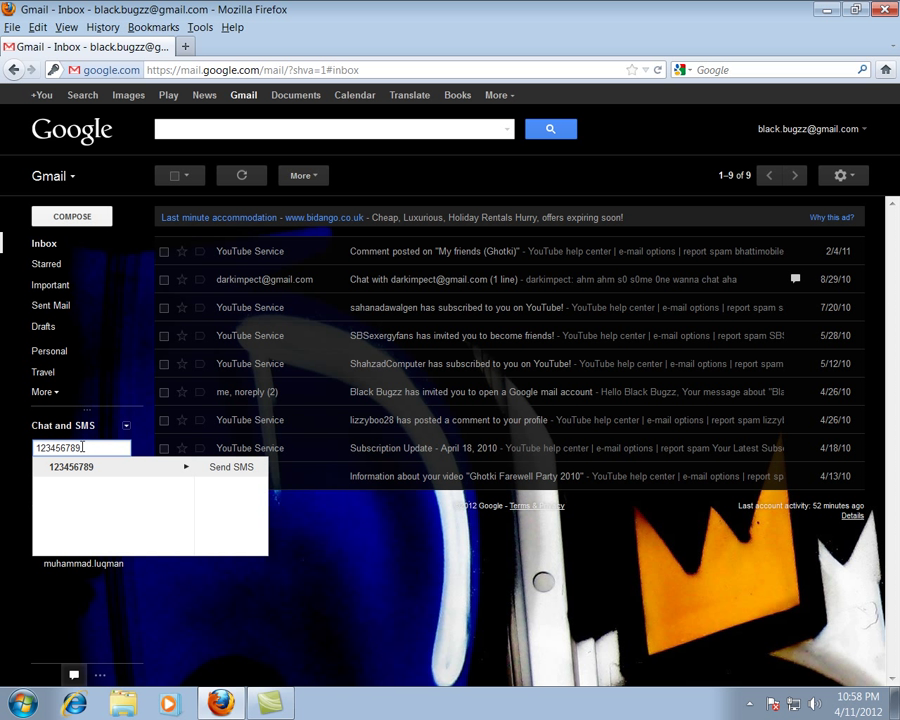
left_click(231, 467)
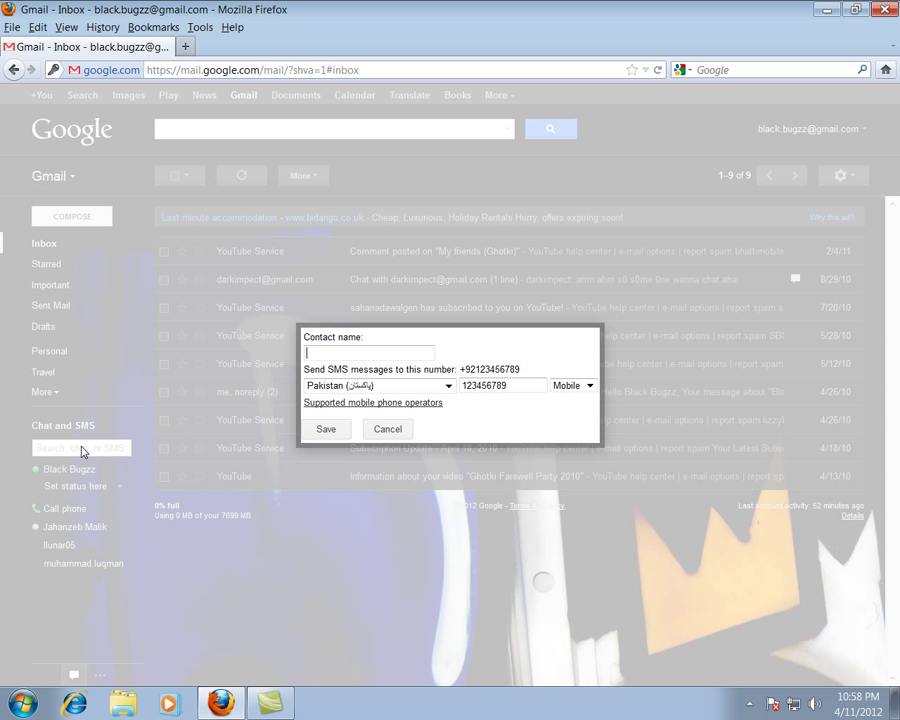
type("t")
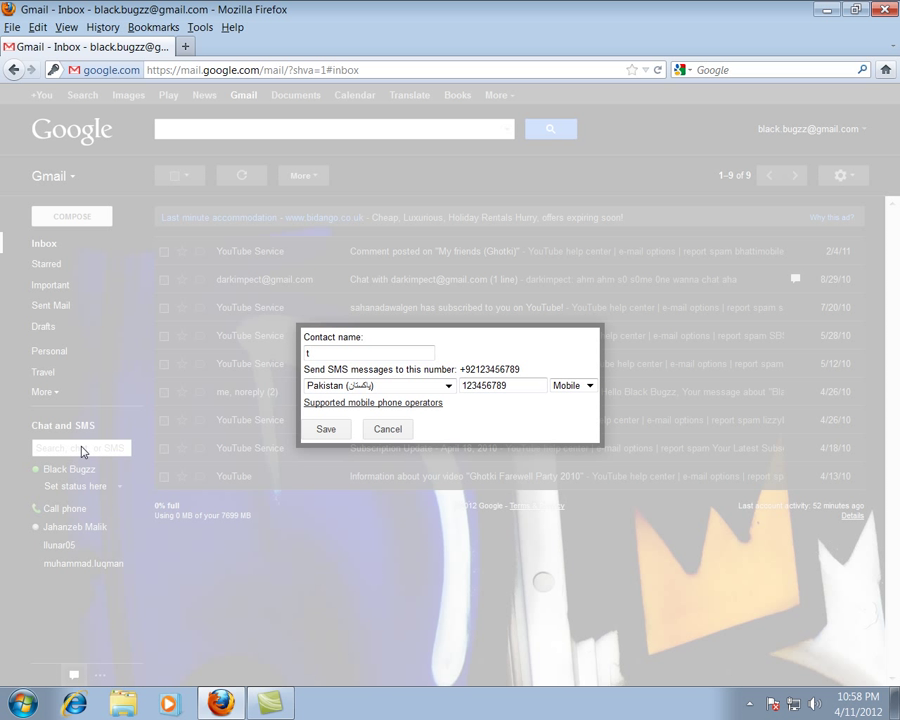
type("huseththaa shan")
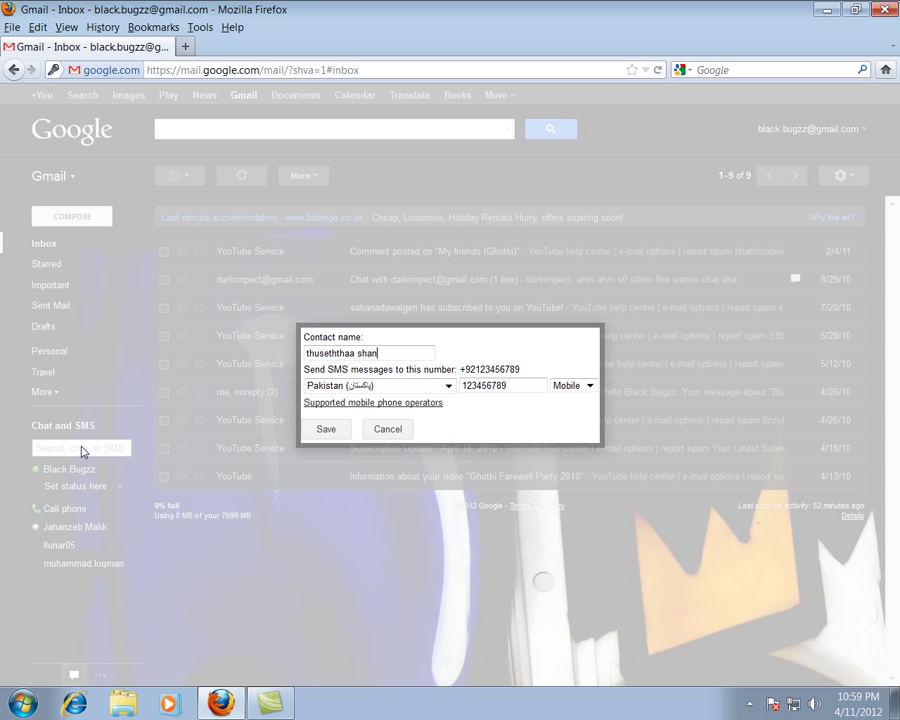
type("kar")
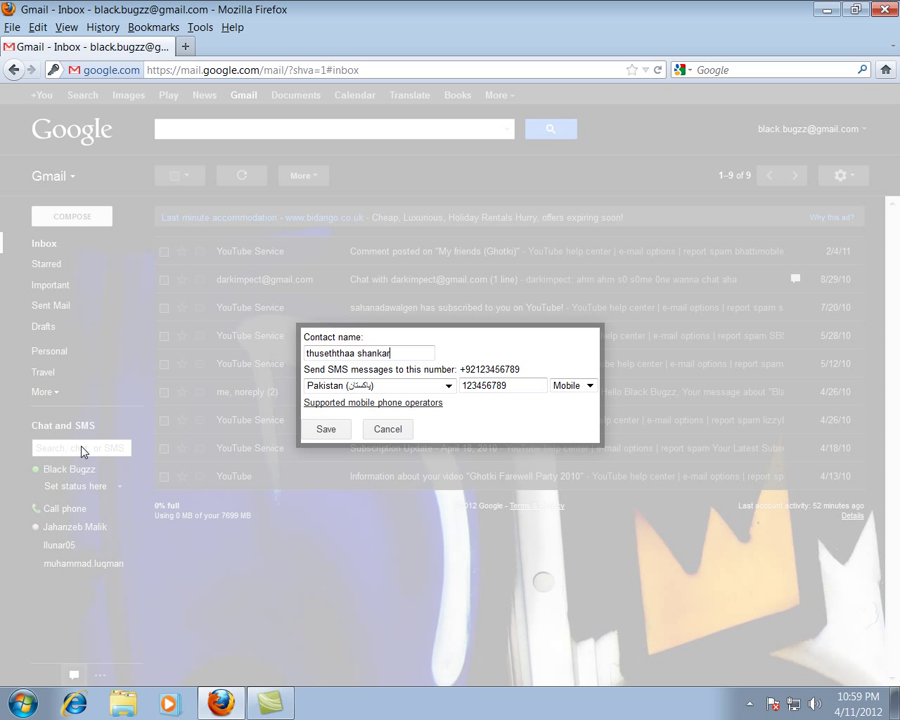
left_click(326, 429)
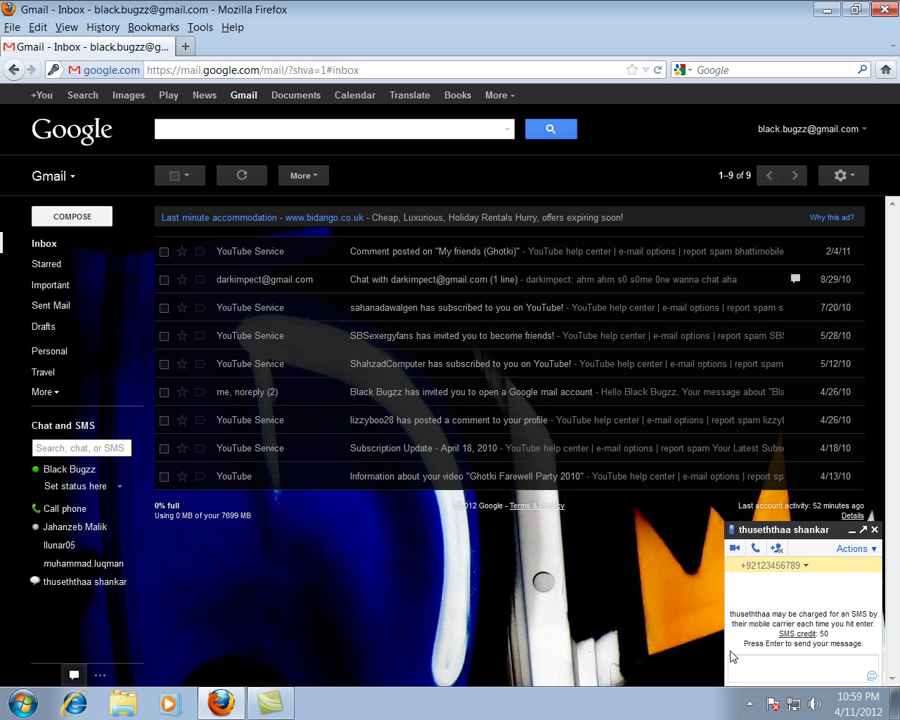
Type the greeting 'hey loosu' into the SMS chat message box
left_click(803, 666)
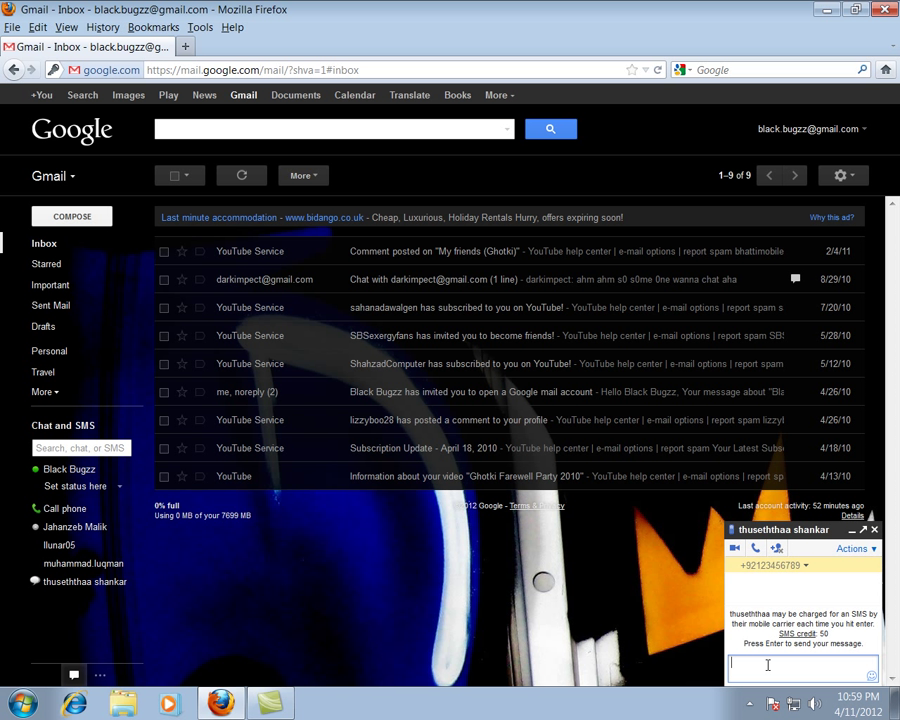
type("hey loos")
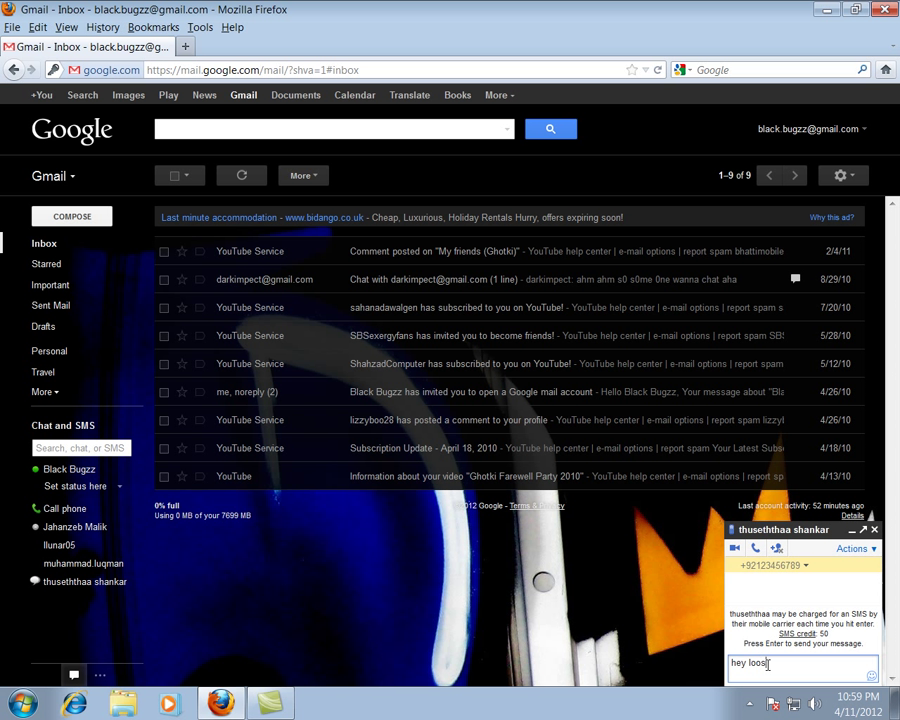
type("i")
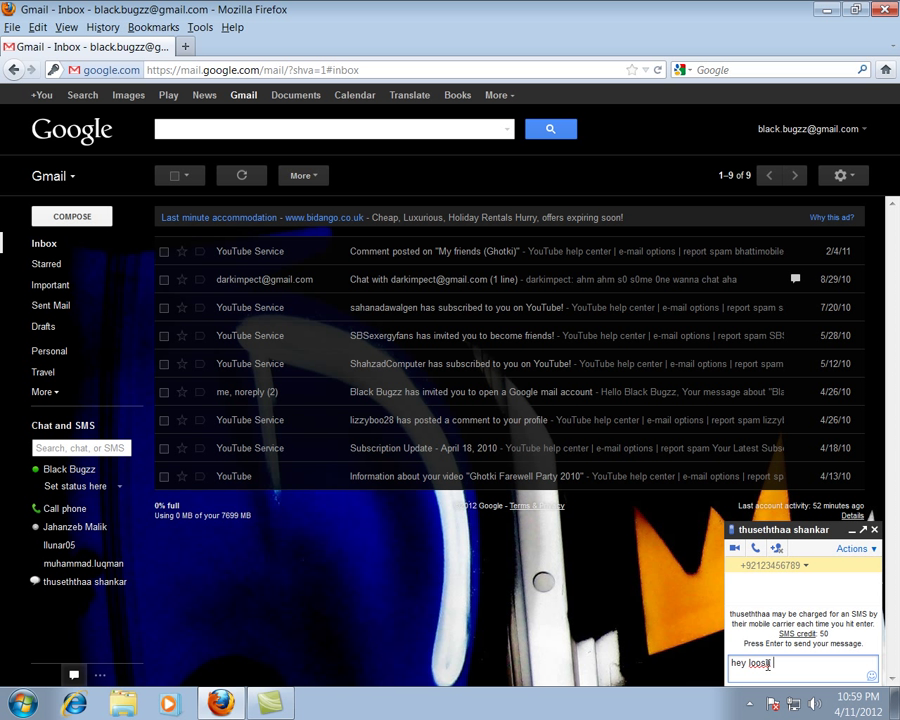